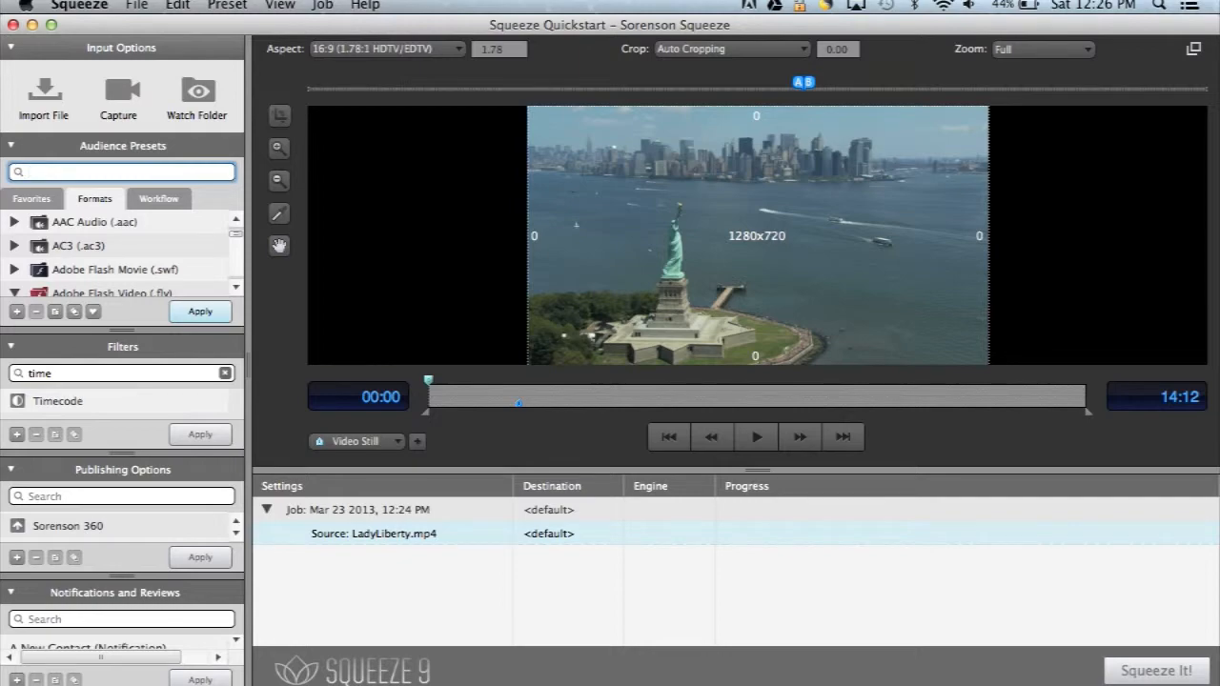
- Search presets for 'html' and apply HTML5_1mbps_480p to LadyLiberty.mp4
type("h")
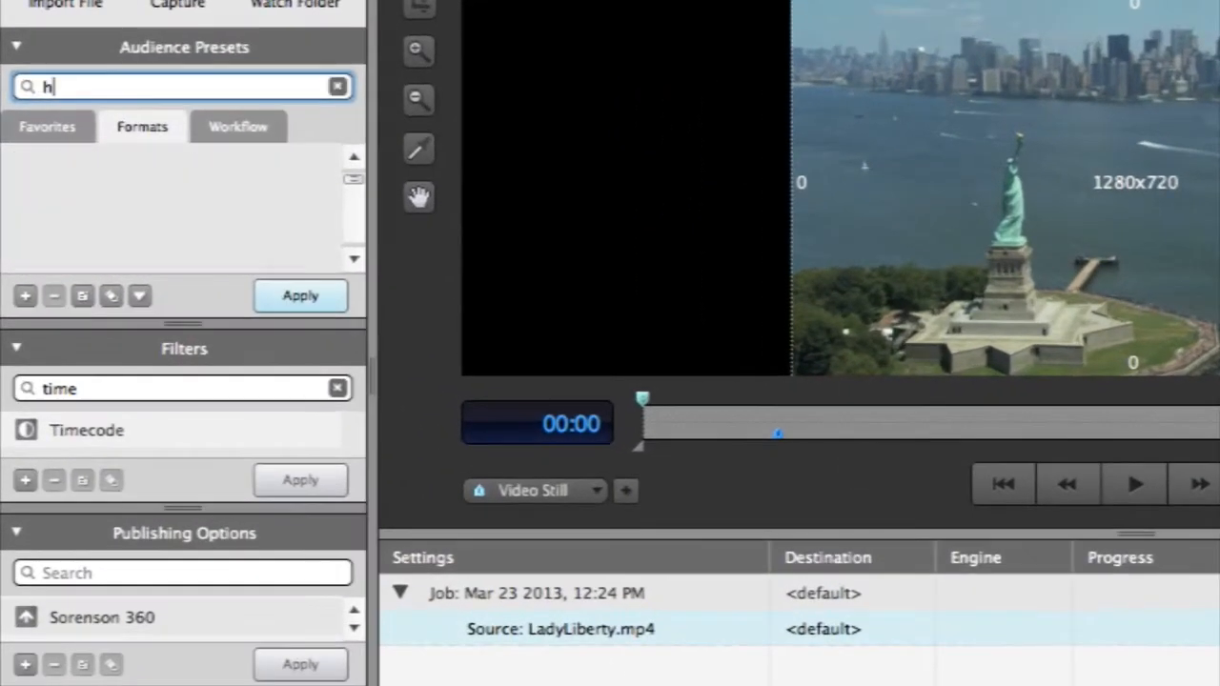
type("tml")
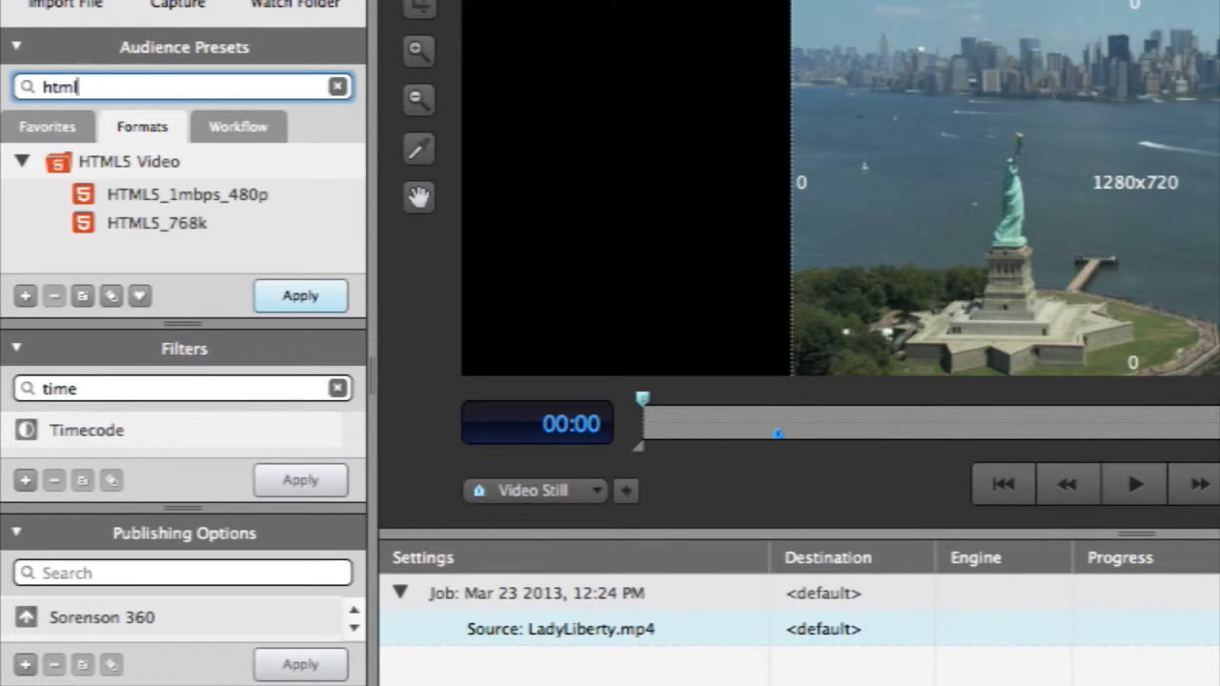
mouse_move(205, 205)
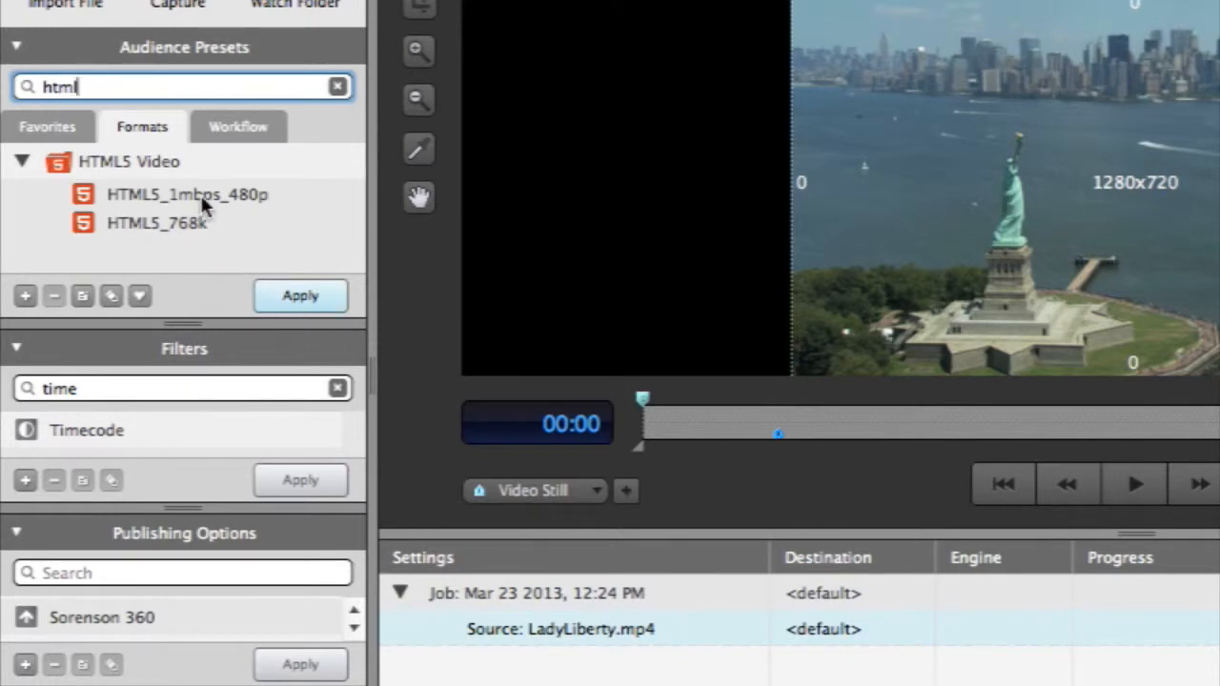
left_click(186, 194)
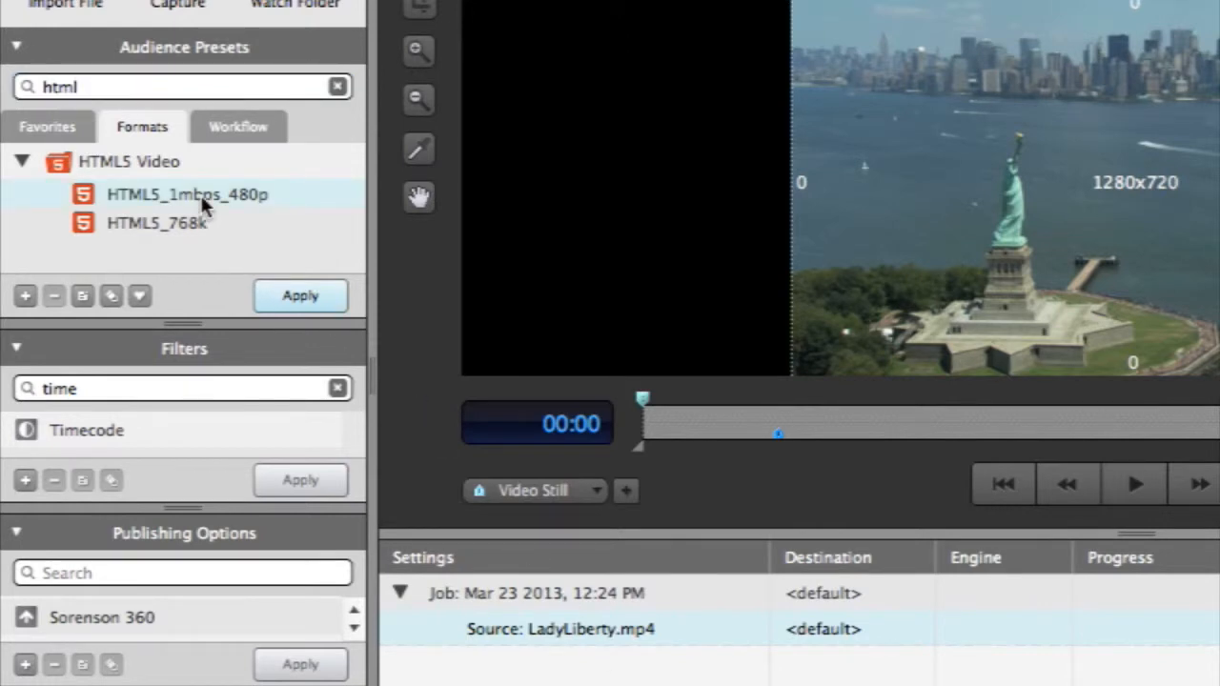
left_click(301, 295)
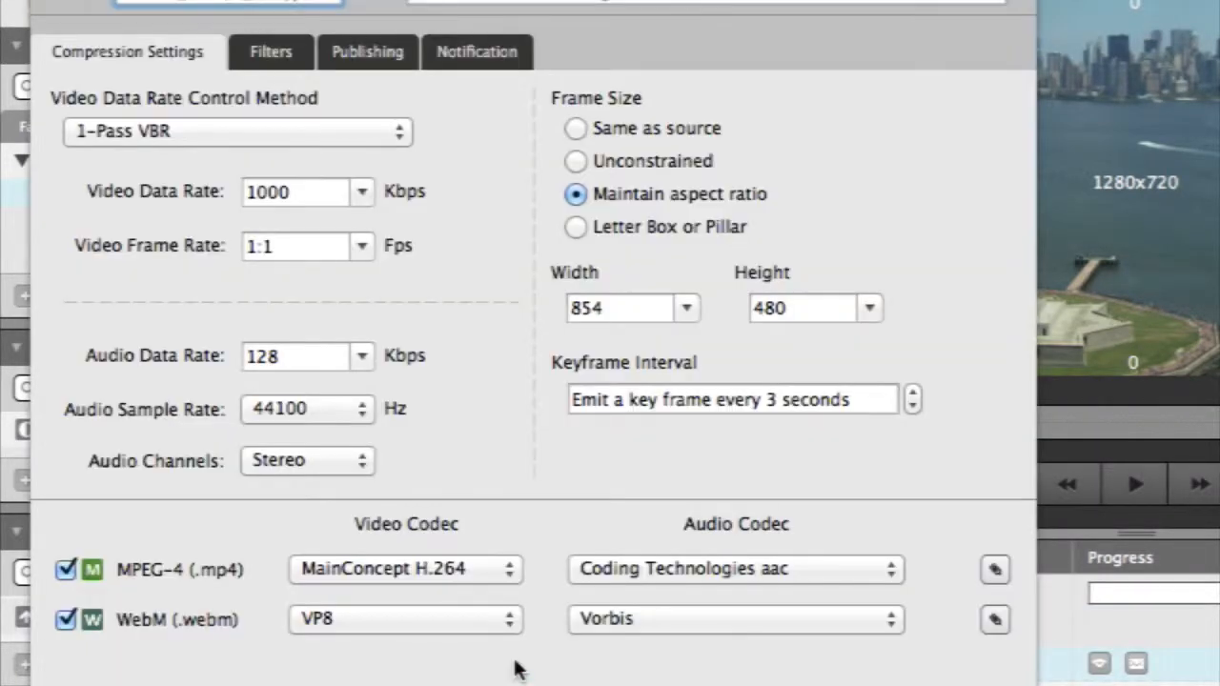
mouse_move(322, 658)
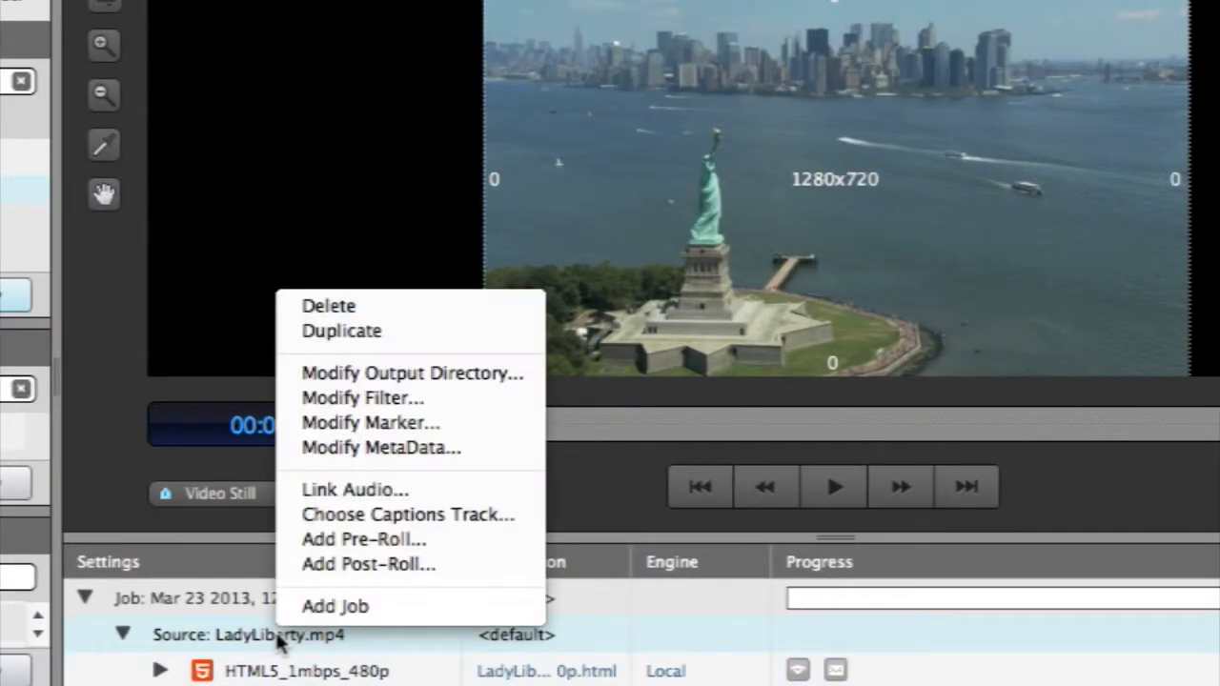
mouse_move(371, 546)
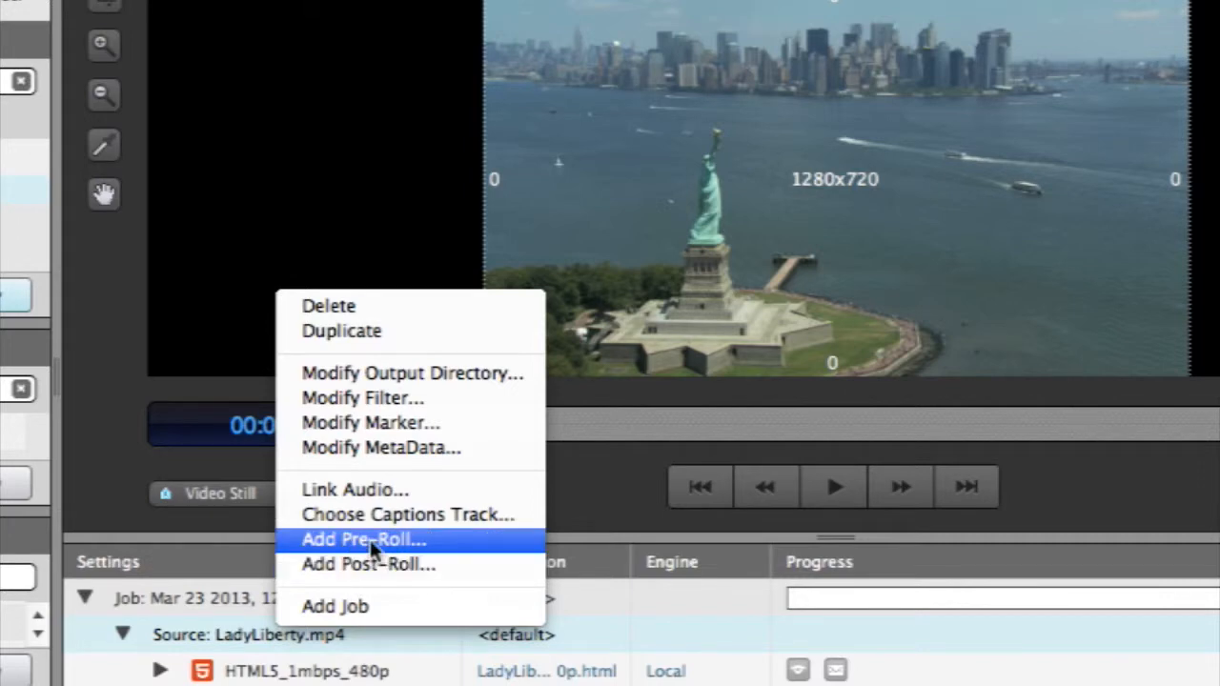
mouse_move(372, 564)
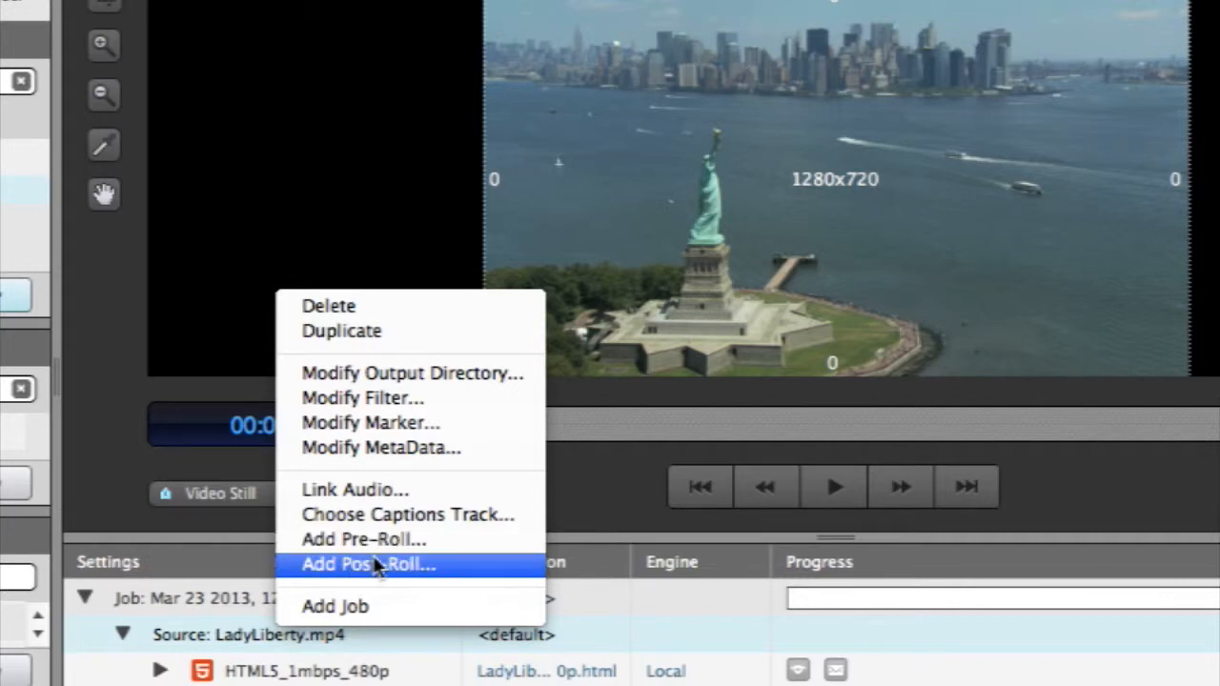
left_click(369, 564)
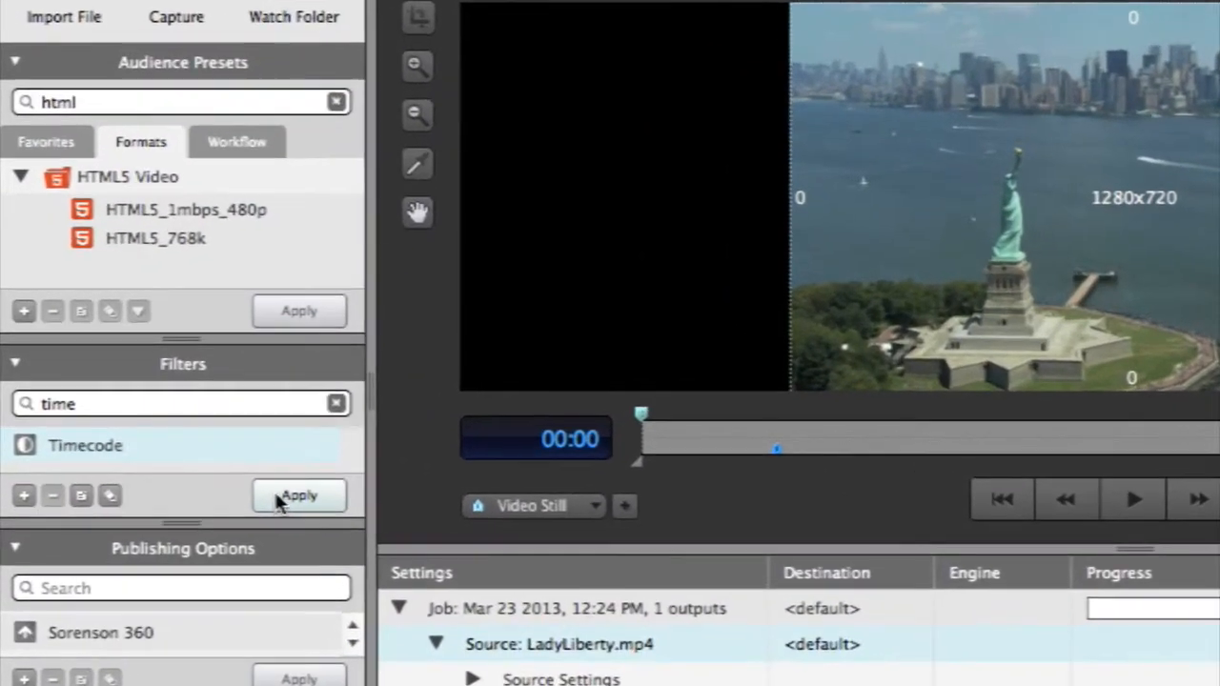
- Apply the Timecode filter to the HTML5_1mbps_480p output and confirm it
left_click(298, 494)
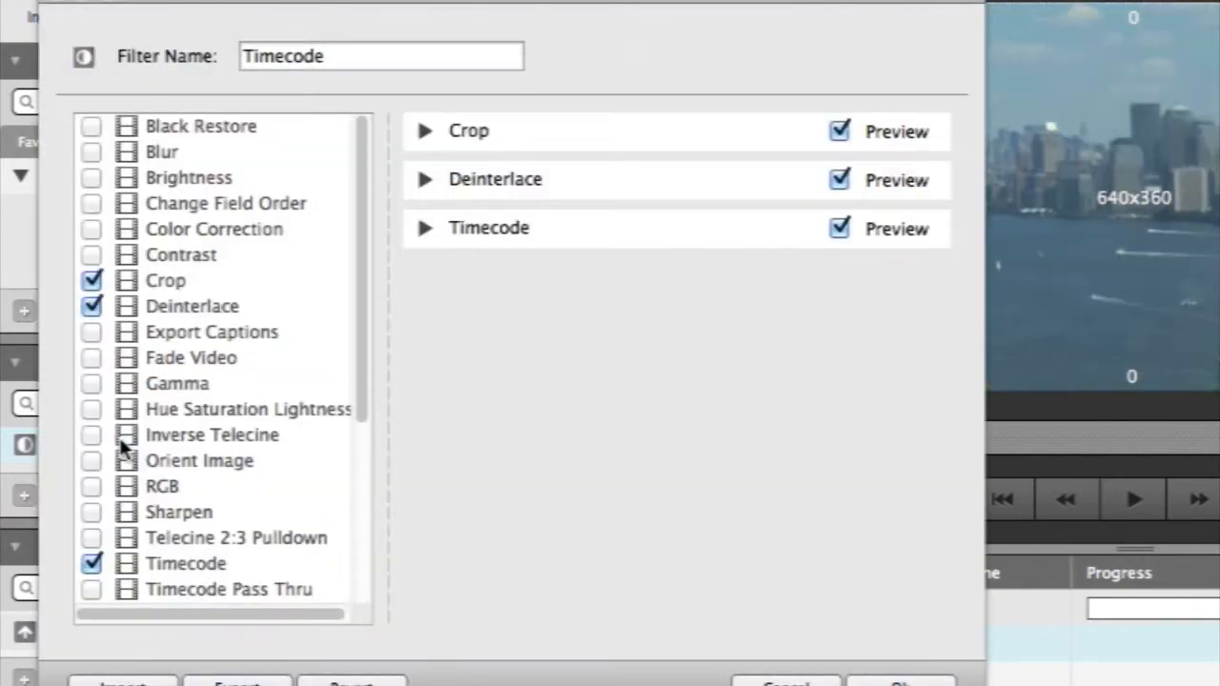
left_click(425, 228)
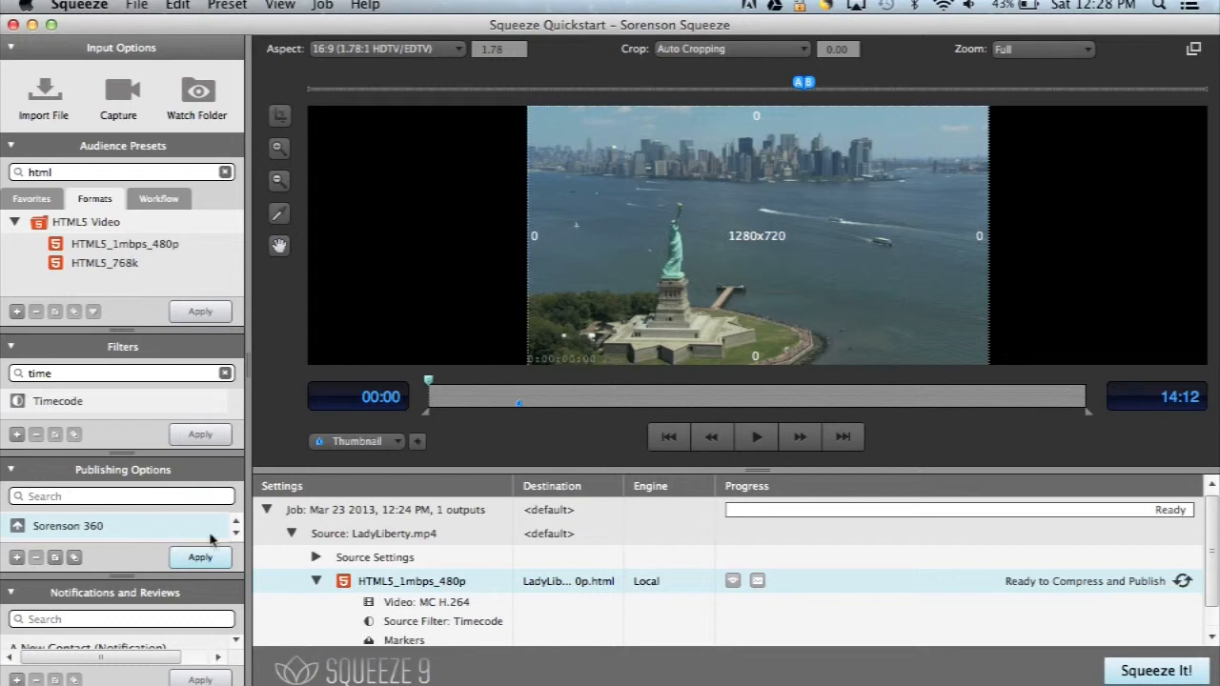
mouse_move(200, 558)
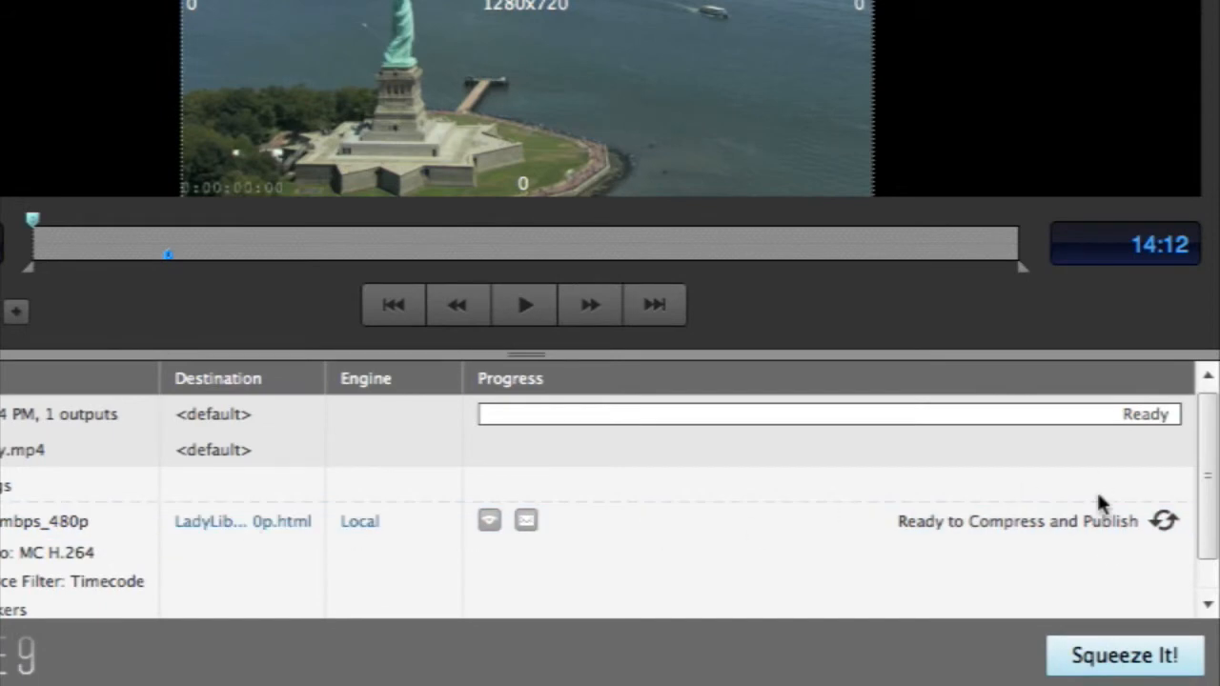
- Cycle the HTML5_1mbps_480p publish status through Compress without Publishing, ending on Skip
left_click(1163, 521)
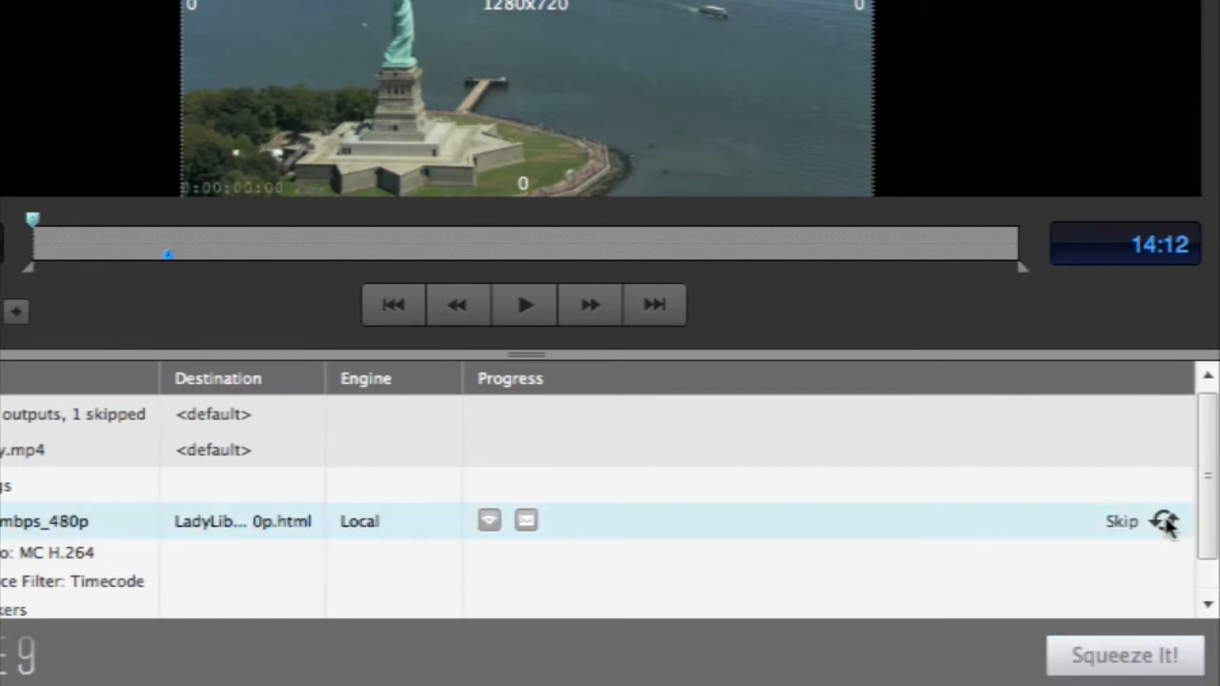
left_click(1164, 521)
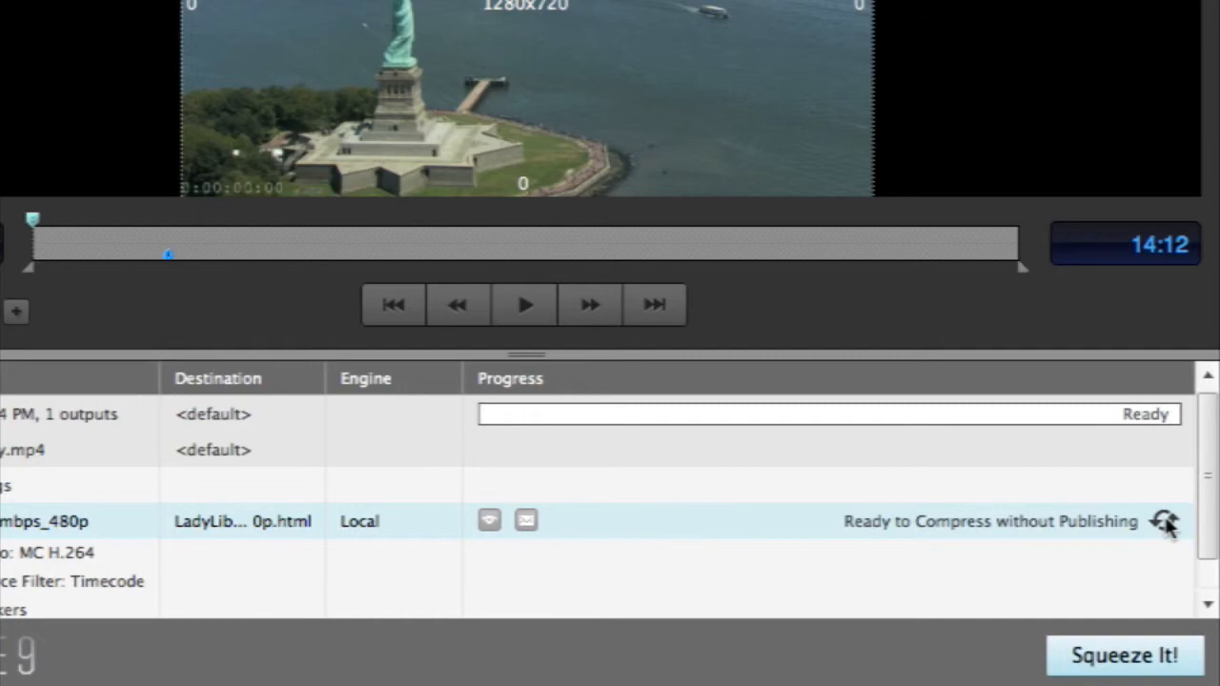
left_click(1164, 521)
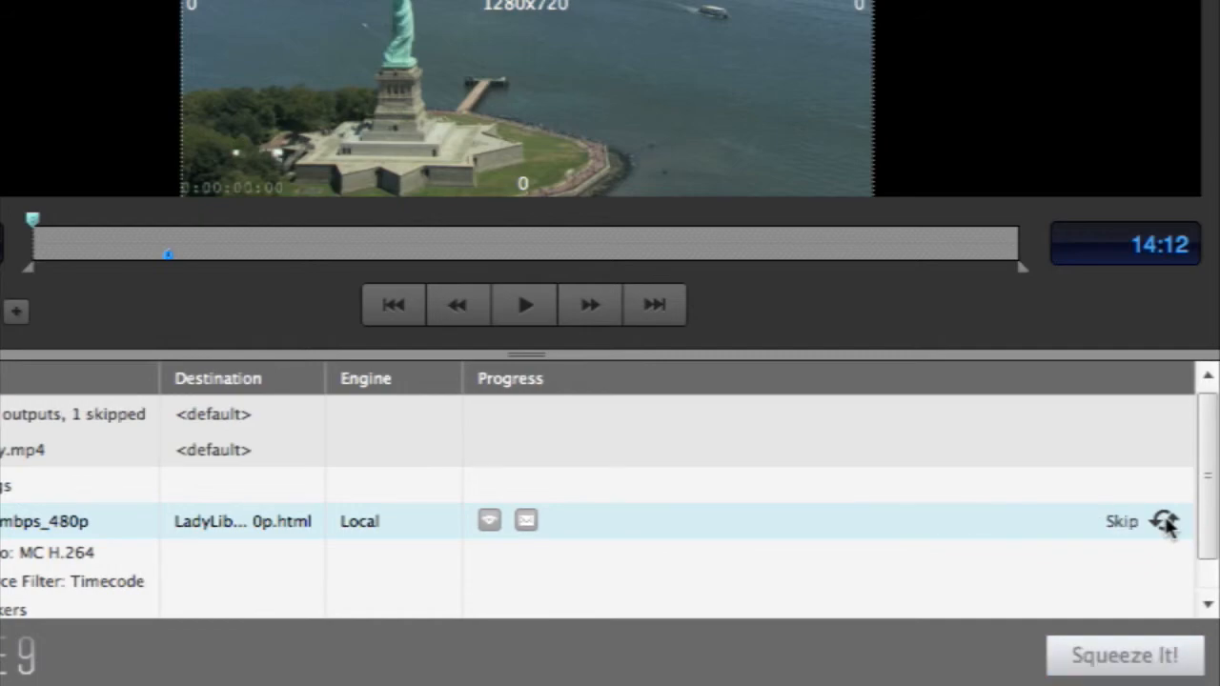